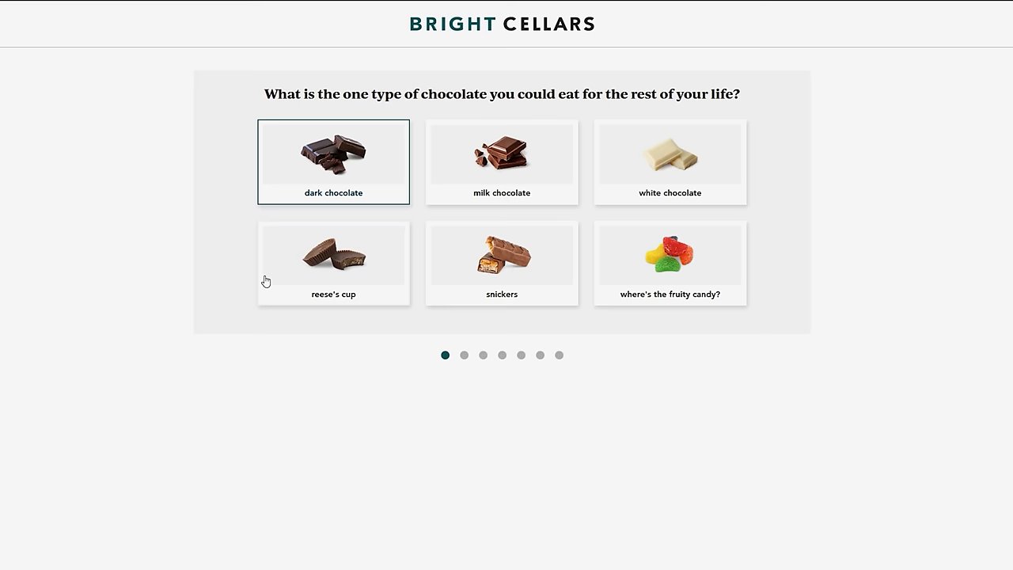
Step: On the FreeBird TKL Full Kit page, view the exploded diagram and olive-green case photos
{"action": "left_click", "coordinate": [333, 161]}
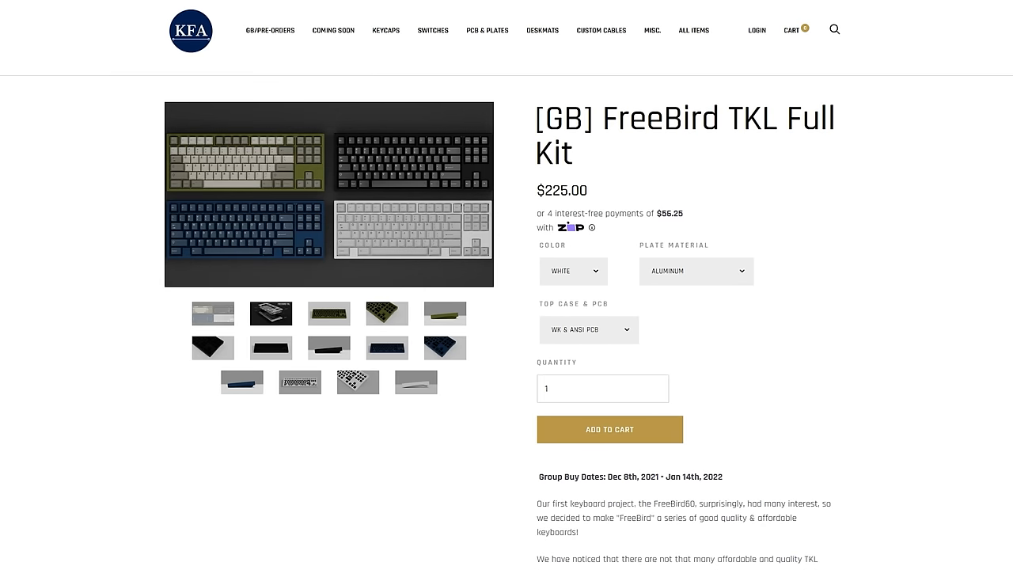
{"action": "left_click", "coordinate": [271, 313]}
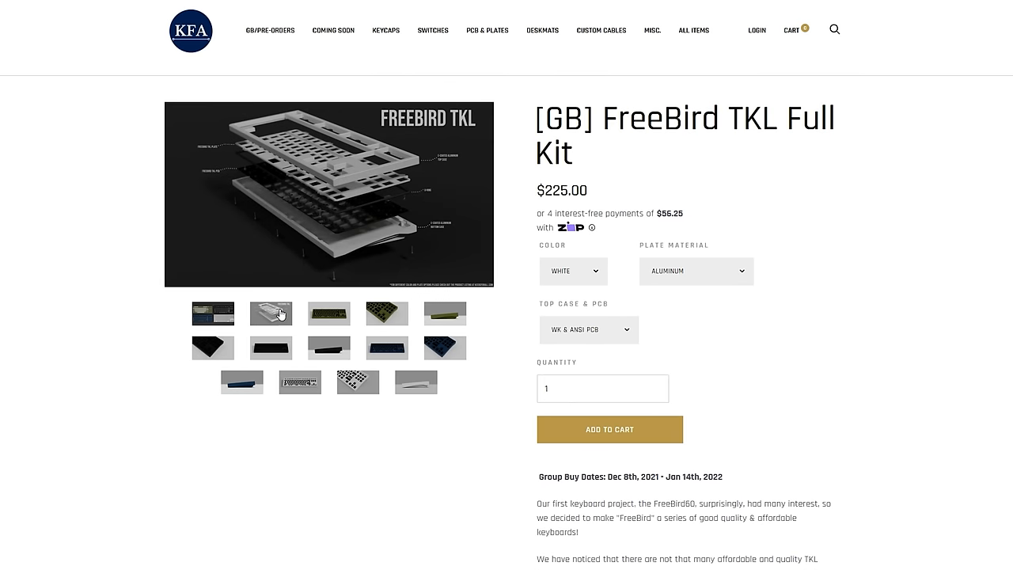
{"action": "left_click", "coordinate": [386, 314]}
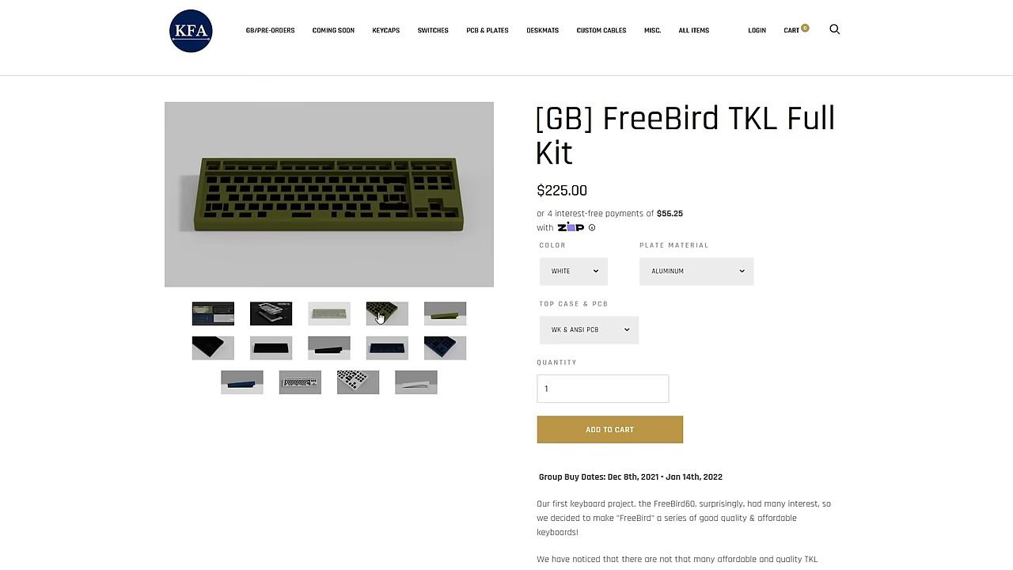